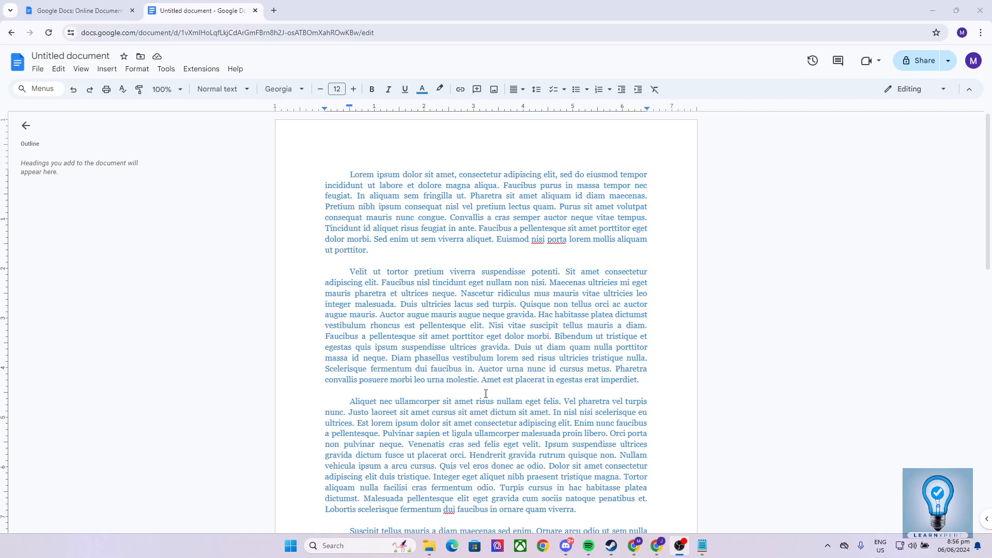
mouse_move(533, 415)
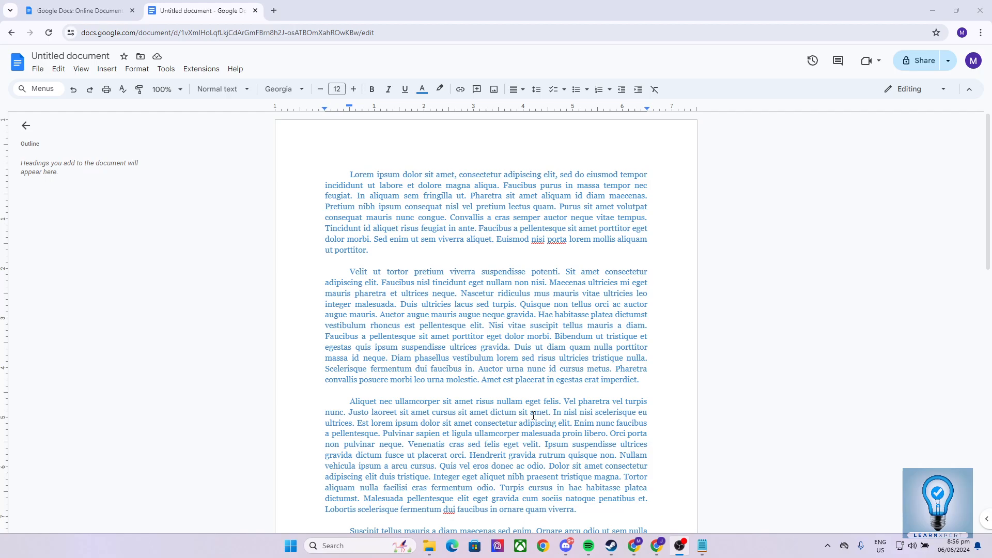
mouse_move(532, 416)
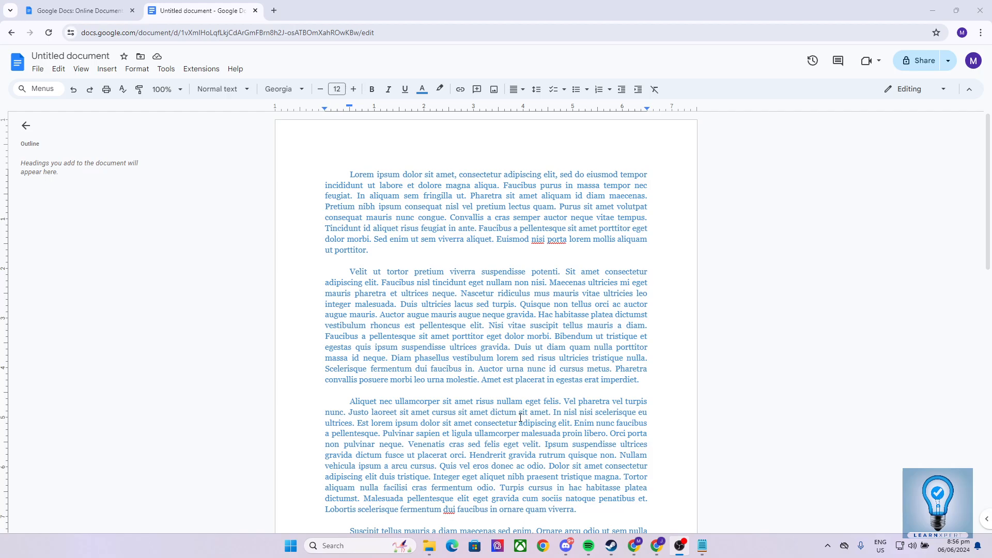
mouse_move(519, 418)
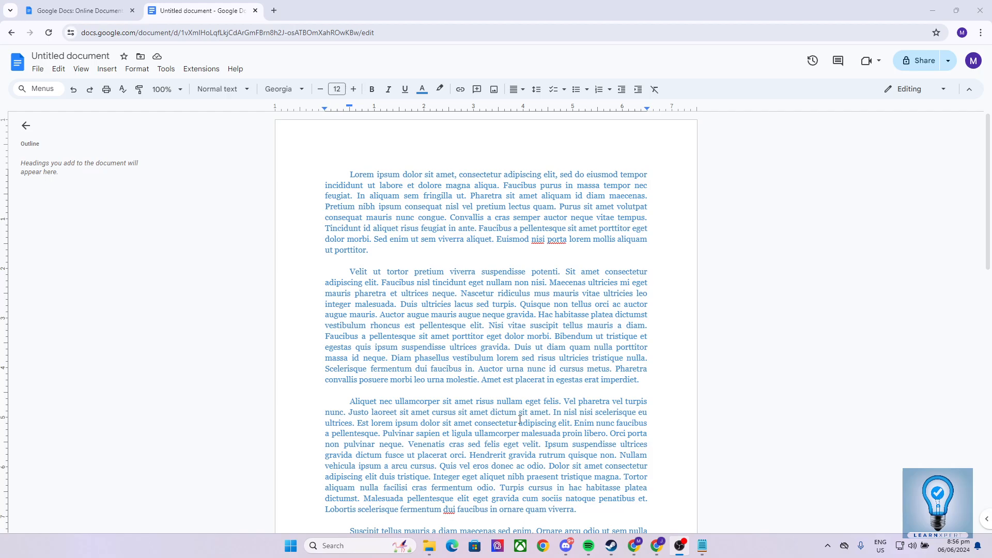
mouse_move(583, 373)
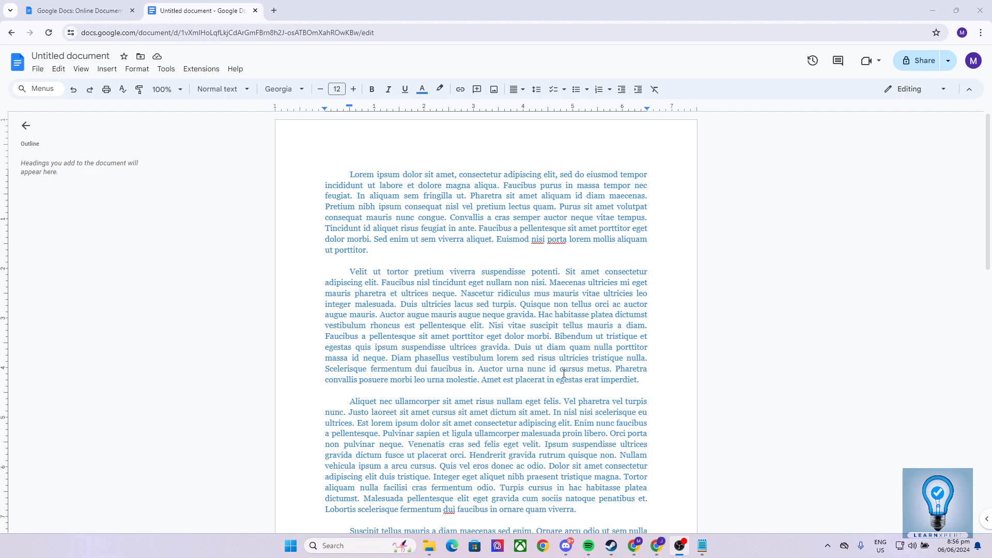
mouse_move(371, 280)
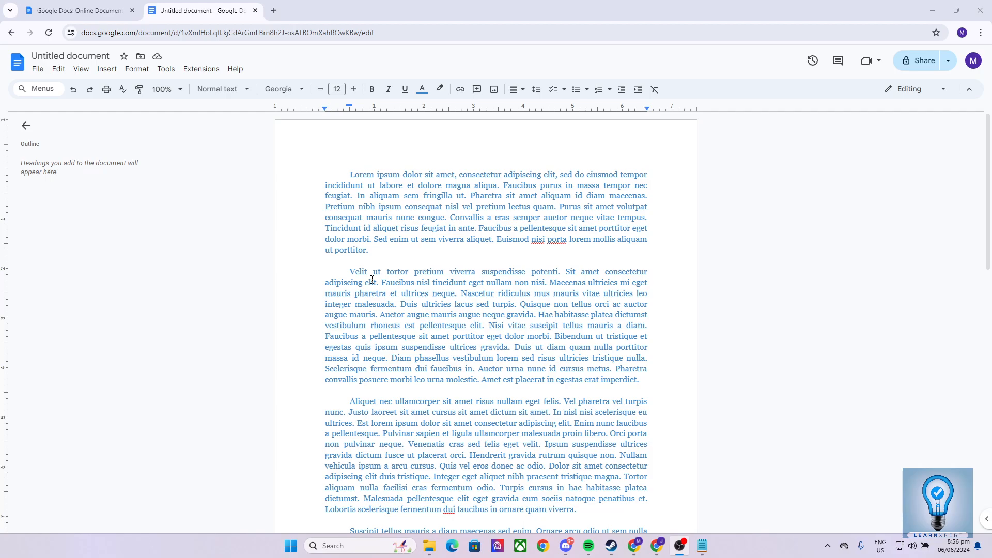
mouse_move(461, 289)
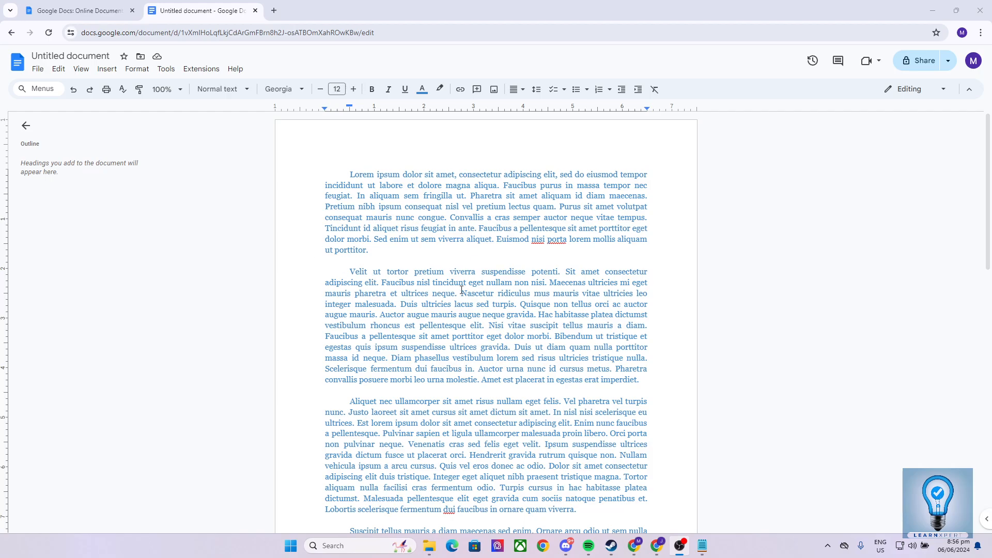
mouse_move(379, 289)
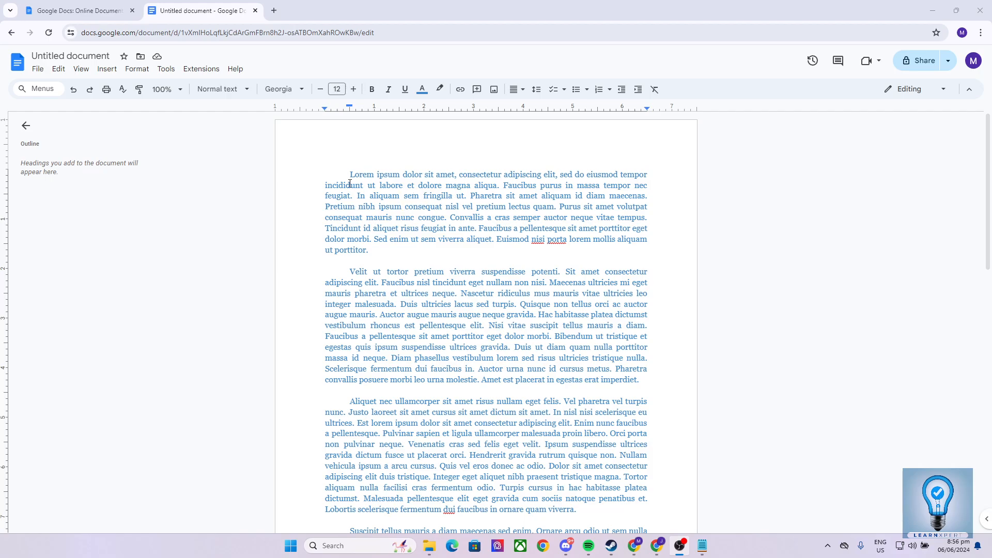
mouse_move(309, 176)
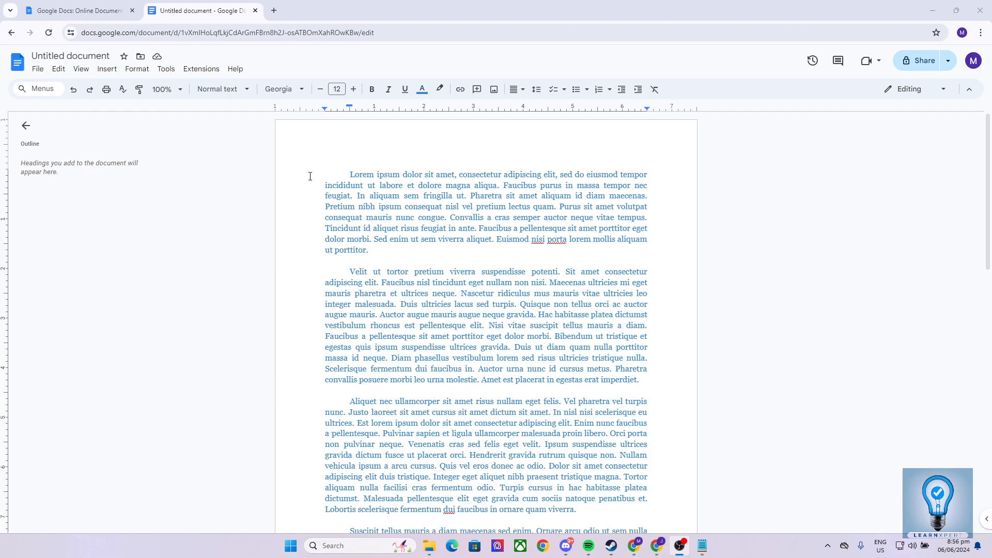
mouse_move(301, 275)
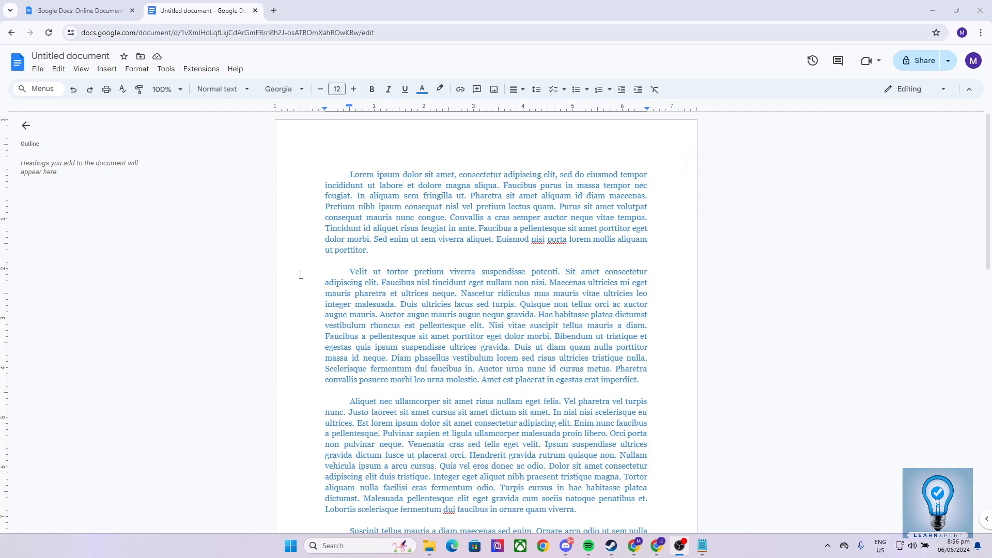
mouse_move(420, 255)
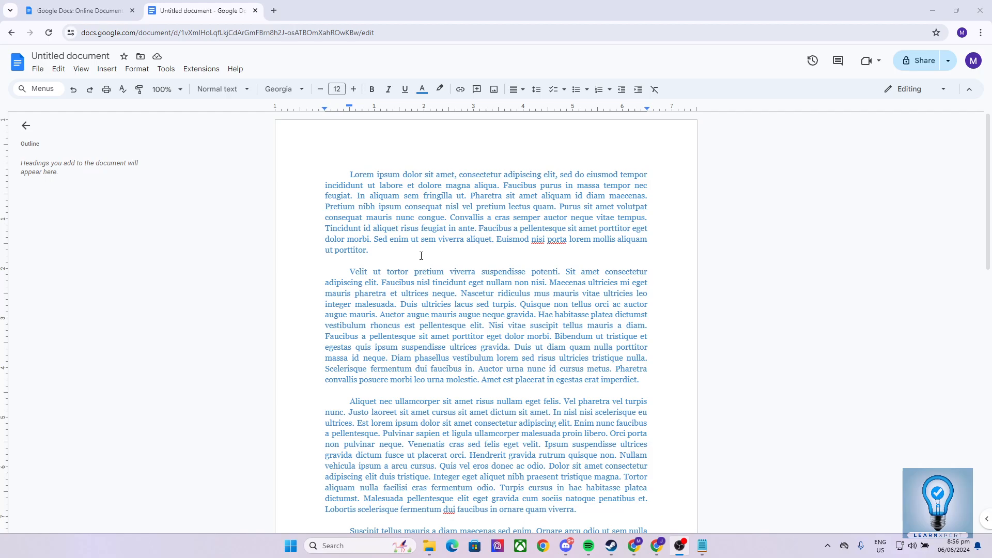
mouse_move(484, 259)
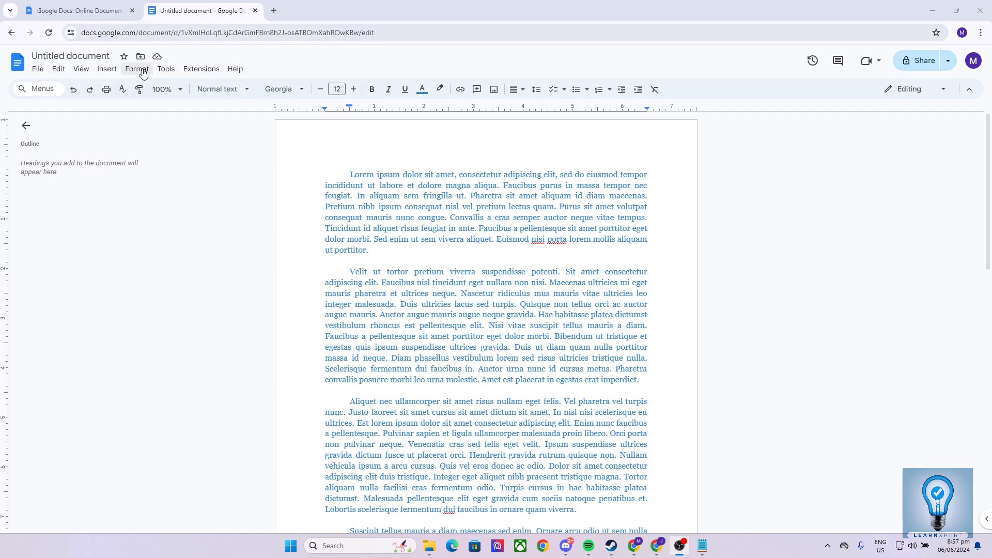
Step: Rename the untitled document to 'Subscribe'
left_click(70, 55)
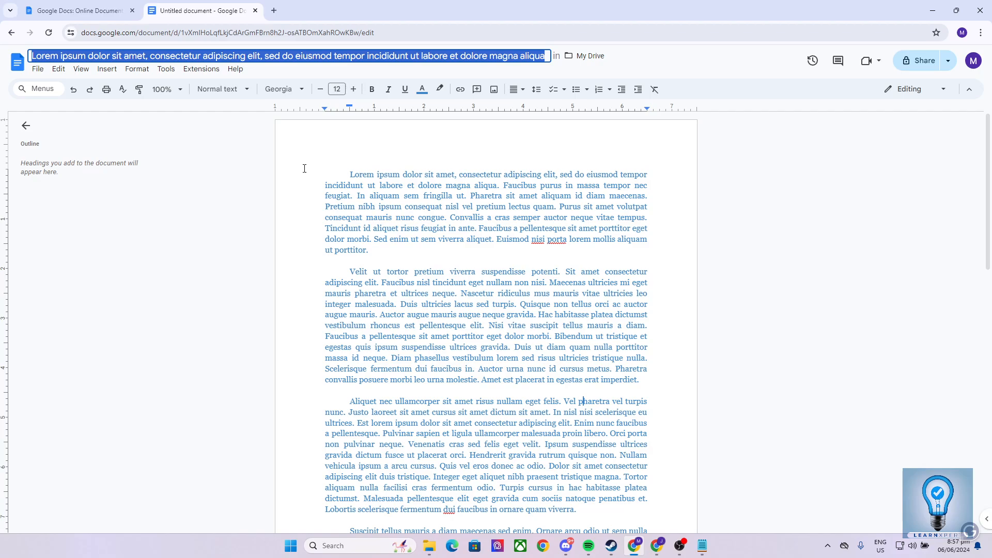
type("Subscribe")
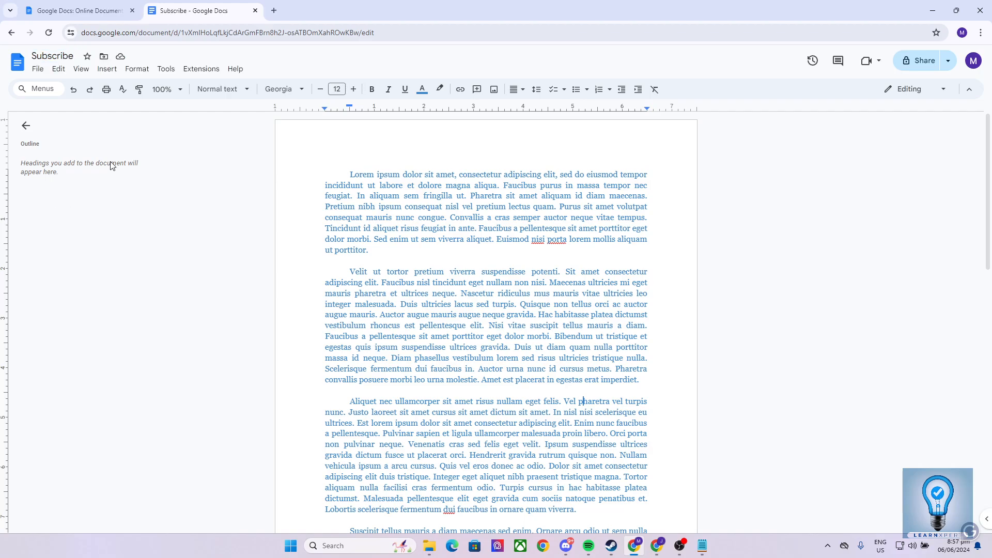
mouse_move(59, 63)
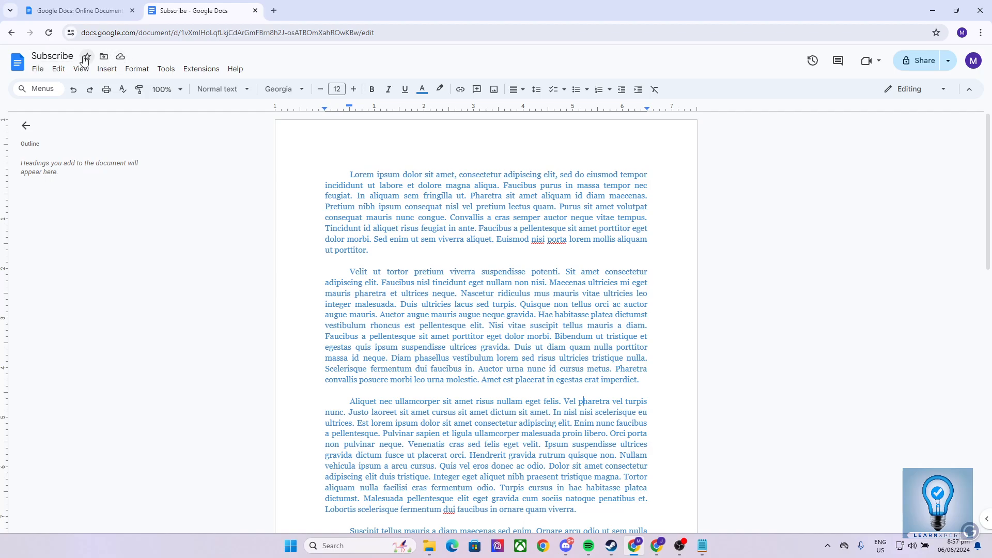
mouse_move(121, 56)
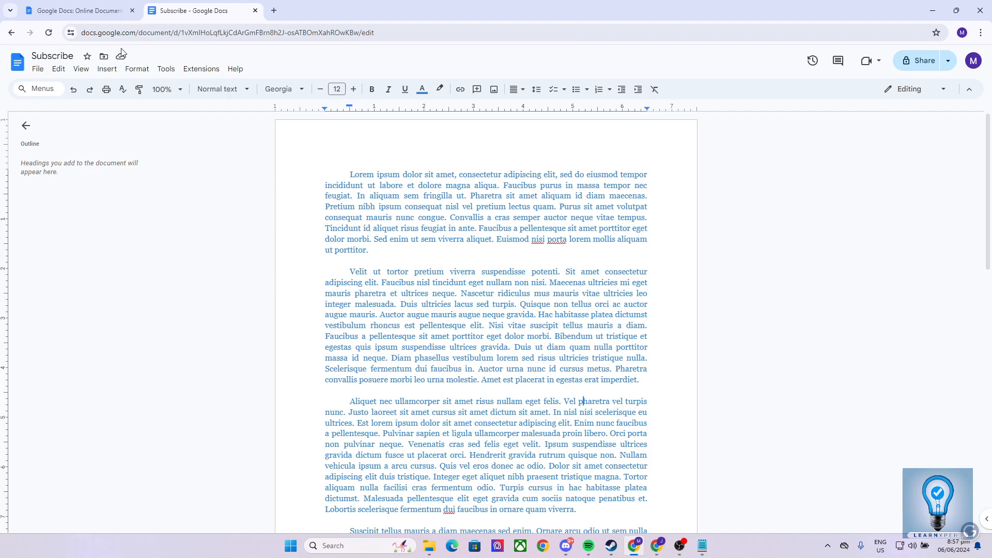
mouse_move(102, 56)
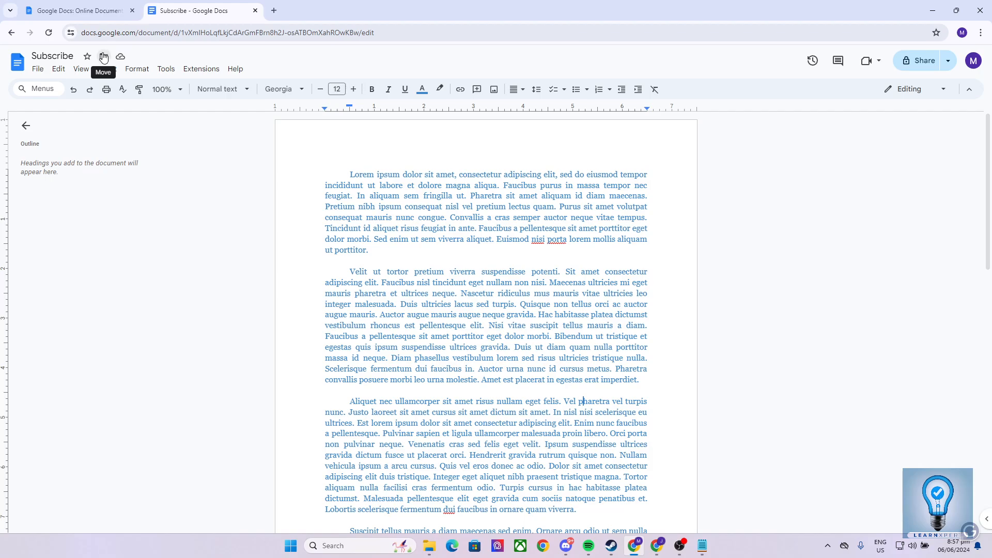
mouse_move(106, 57)
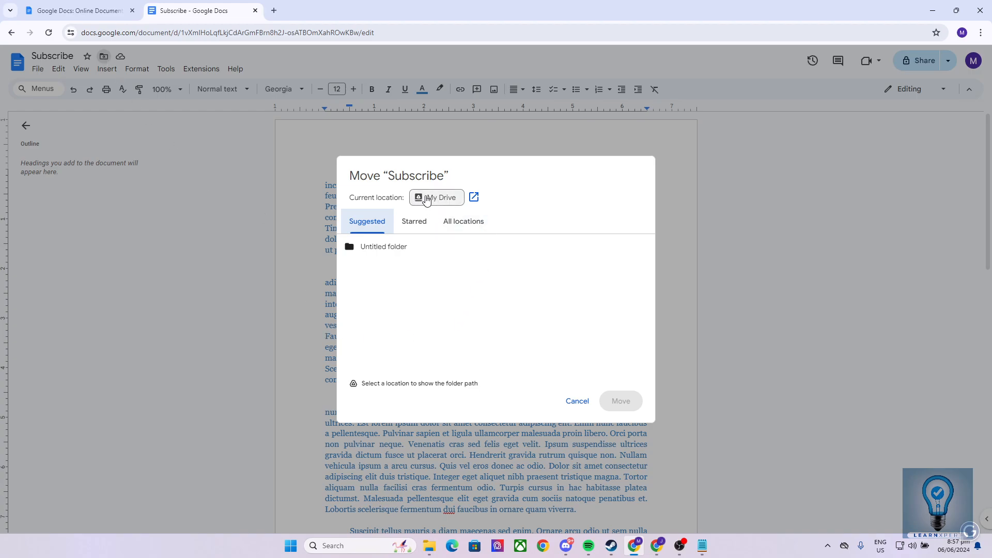
Step: List the contents of My Drive inside the Move dialog for 'Subscribe'
left_click(436, 197)
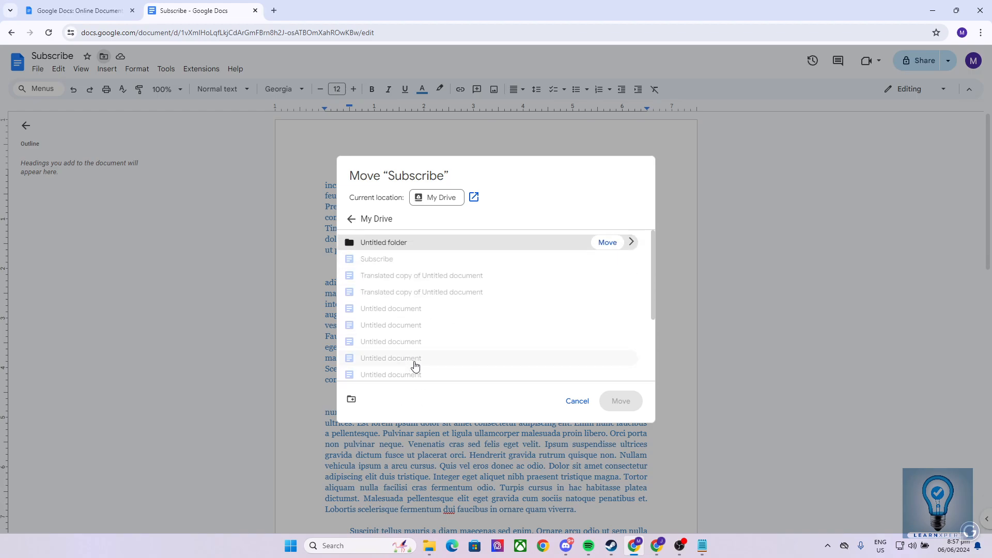
mouse_move(445, 276)
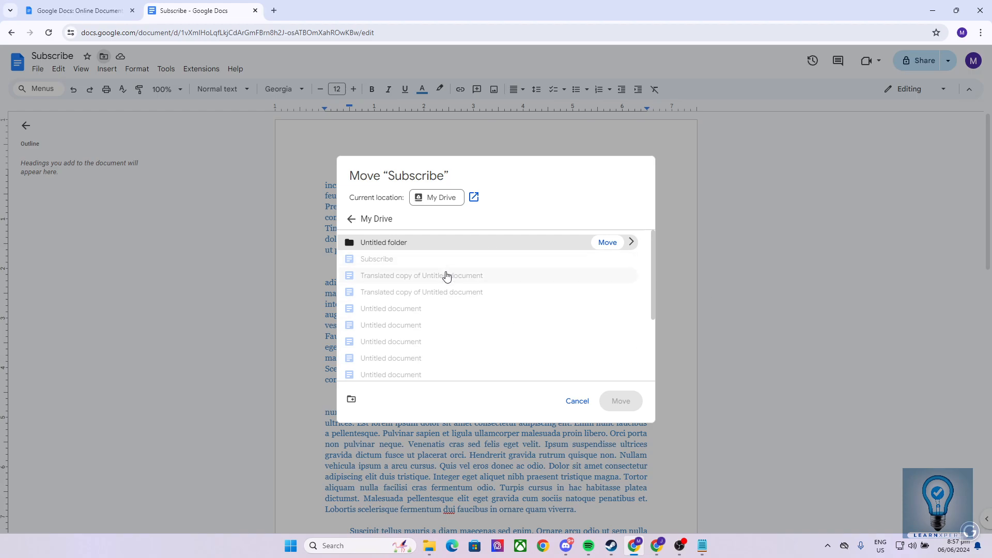
mouse_move(350, 398)
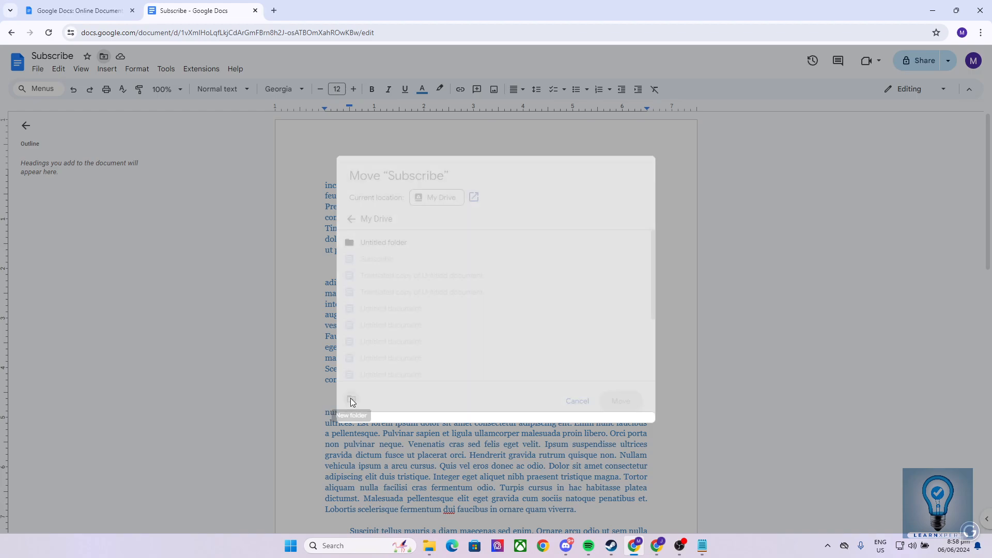
Step: Create a new folder named 'LearnXpert' in My Drive as the move destination
left_click(351, 400)
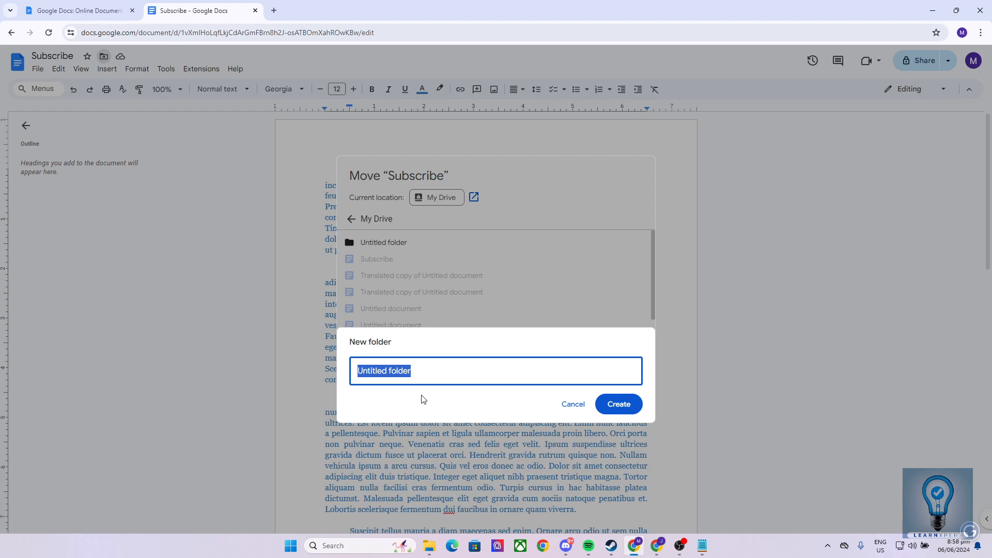
type("LearnXpert")
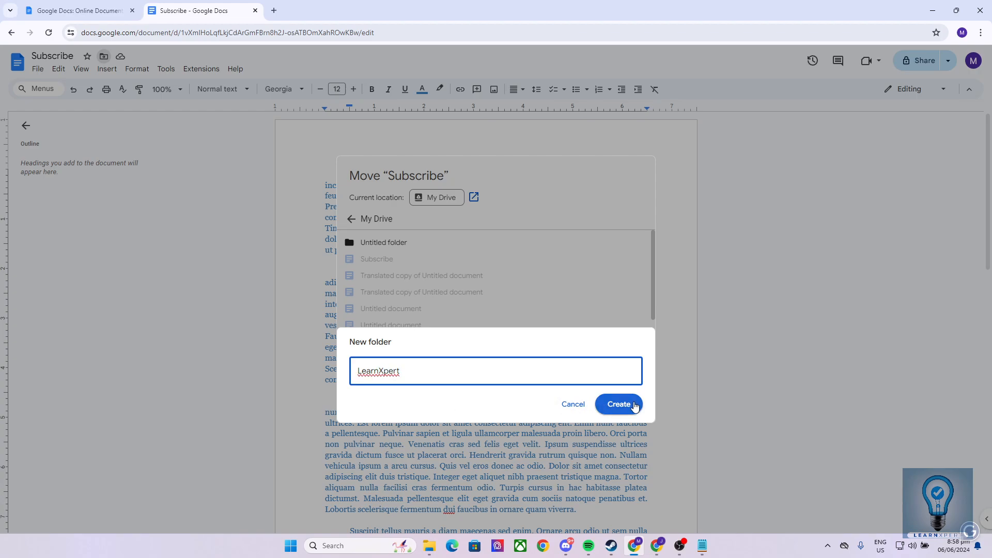
left_click(618, 404)
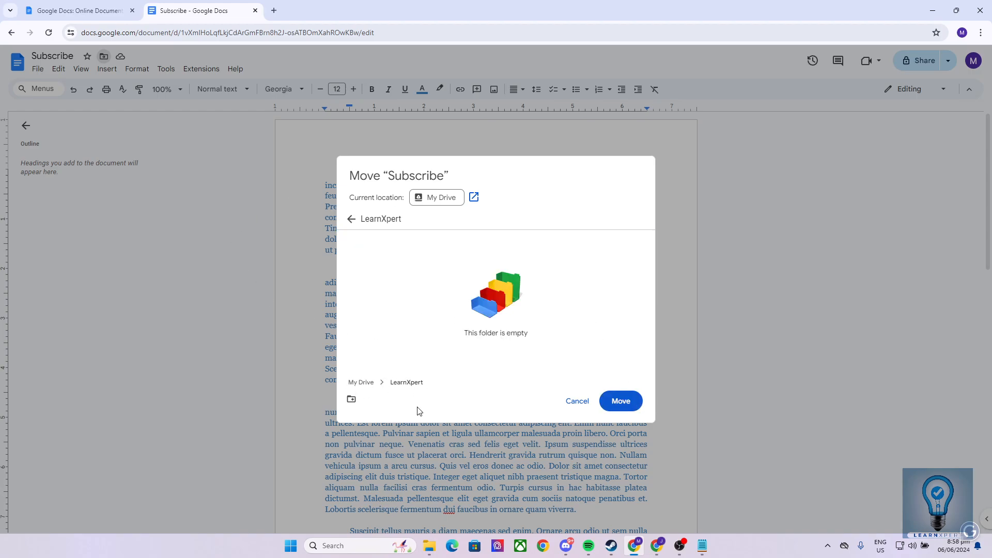
mouse_move(360, 383)
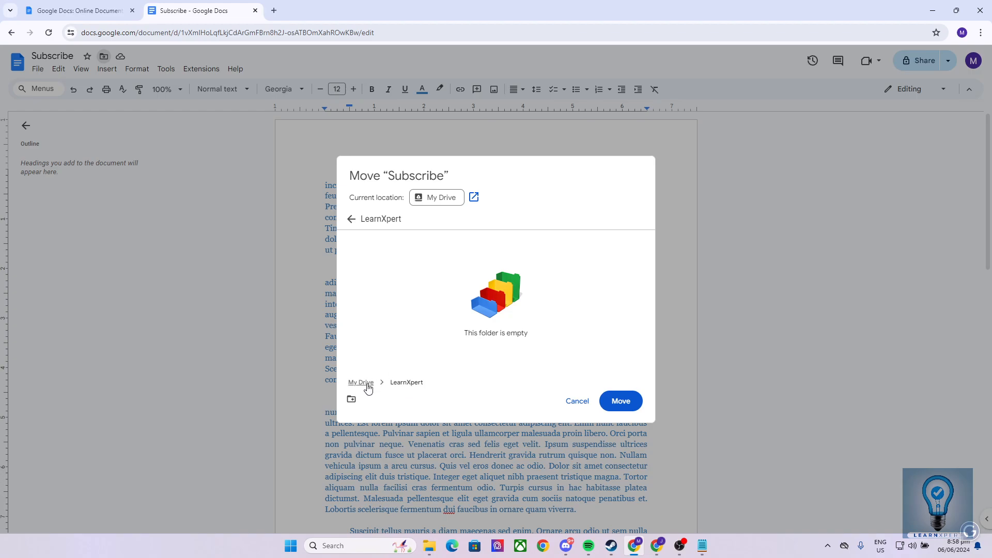
mouse_move(487, 295)
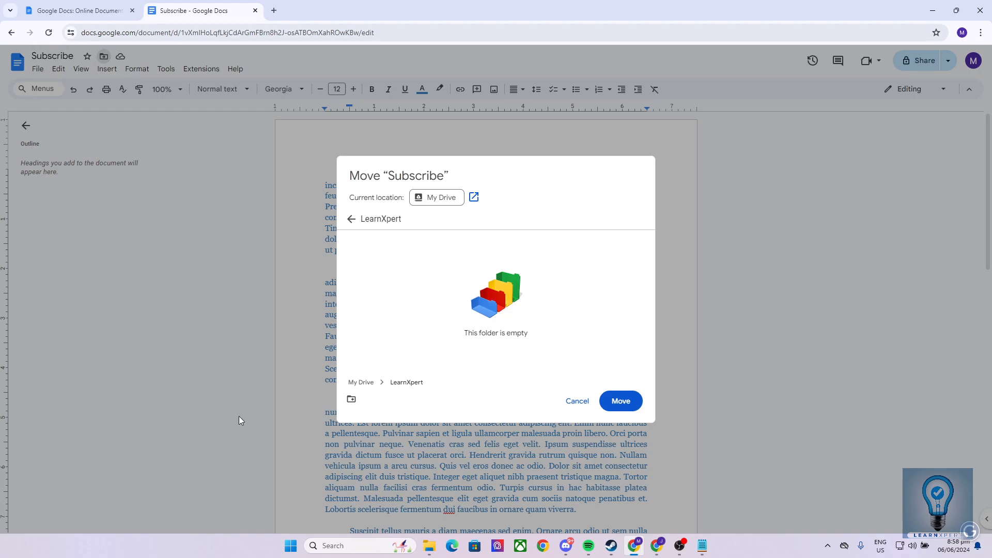
mouse_move(452, 268)
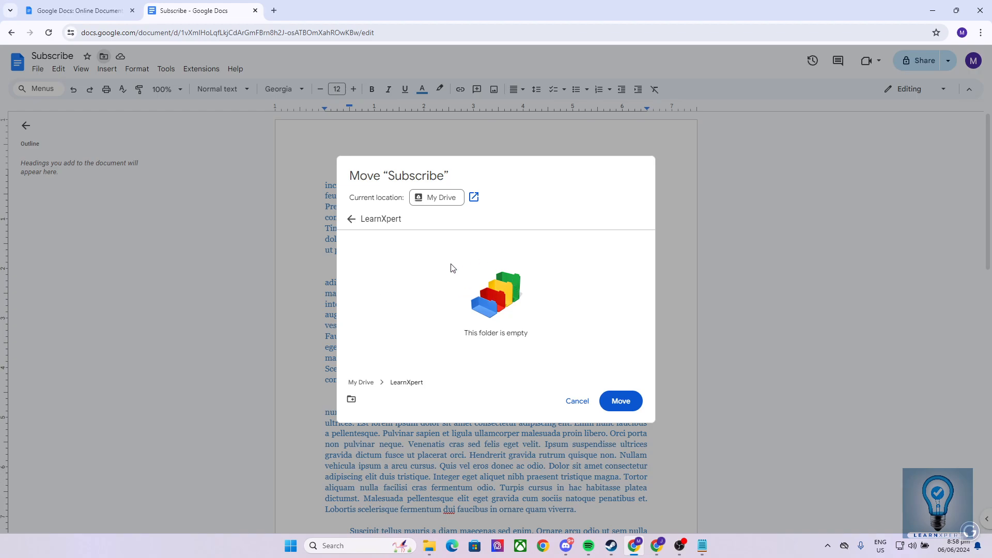
mouse_move(563, 364)
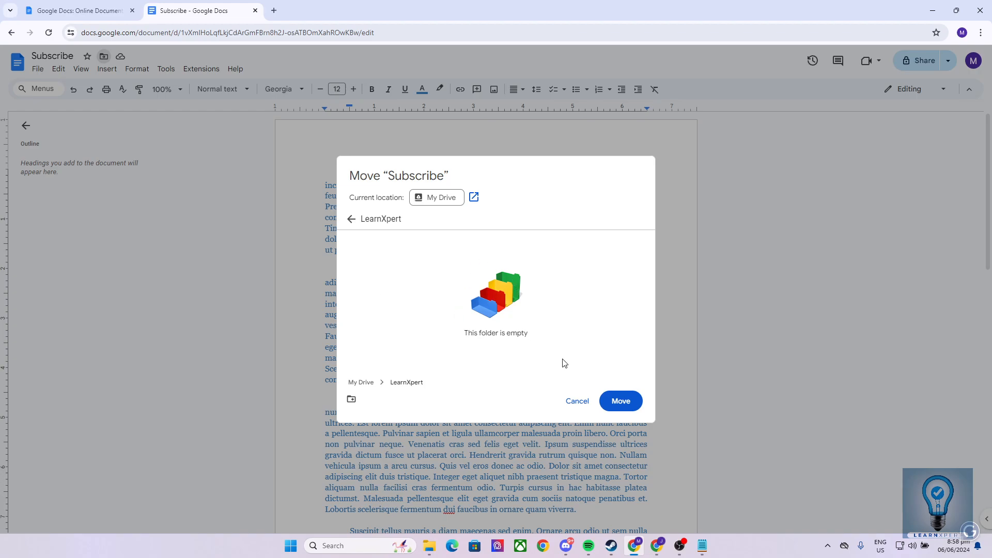
Step: Move 'Subscribe' out of My Drive into the LearnXpert folder
left_click(619, 400)
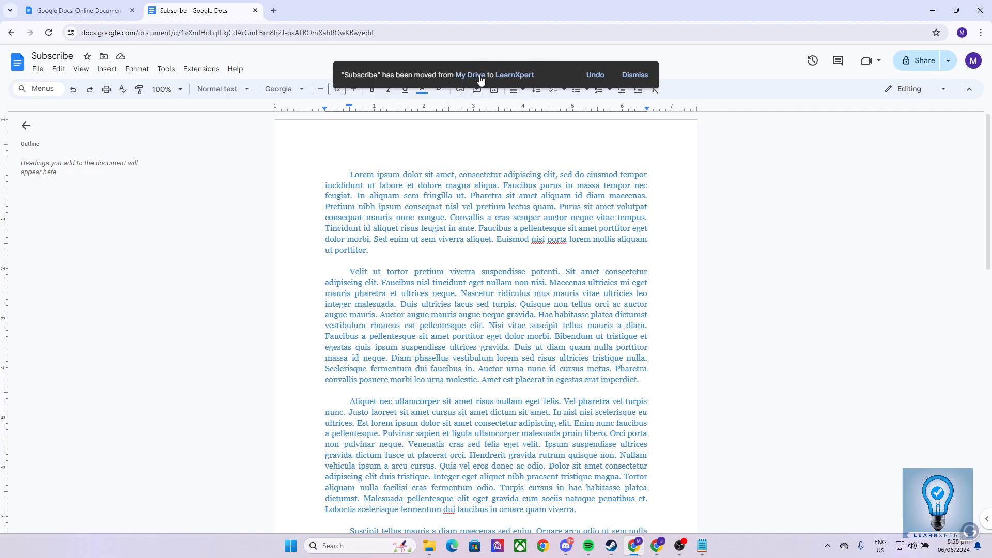
mouse_move(525, 125)
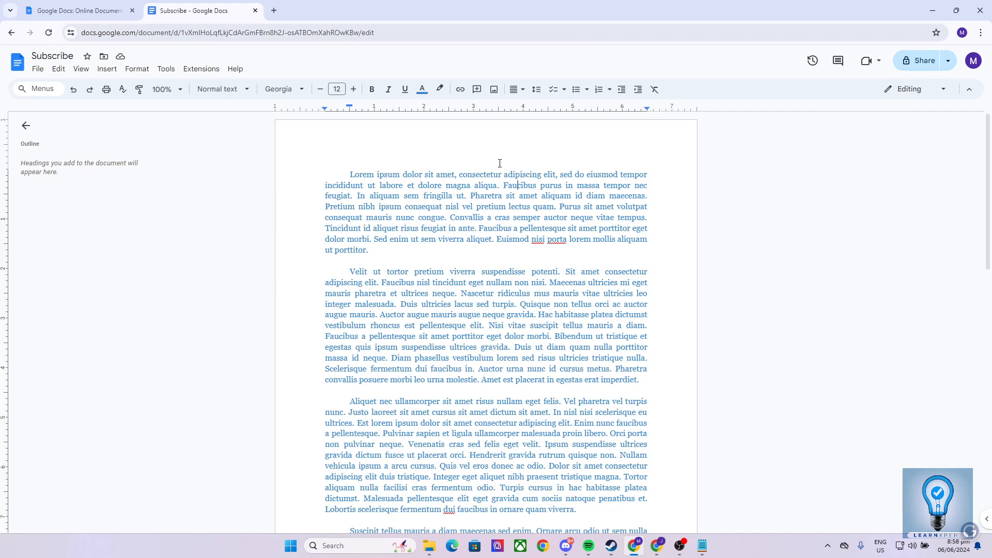
mouse_move(561, 220)
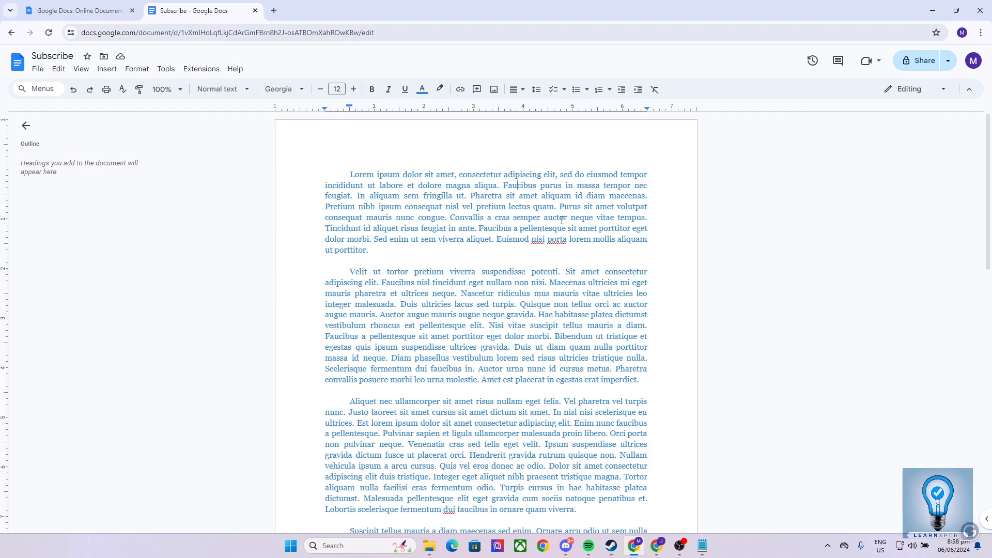
mouse_move(558, 220)
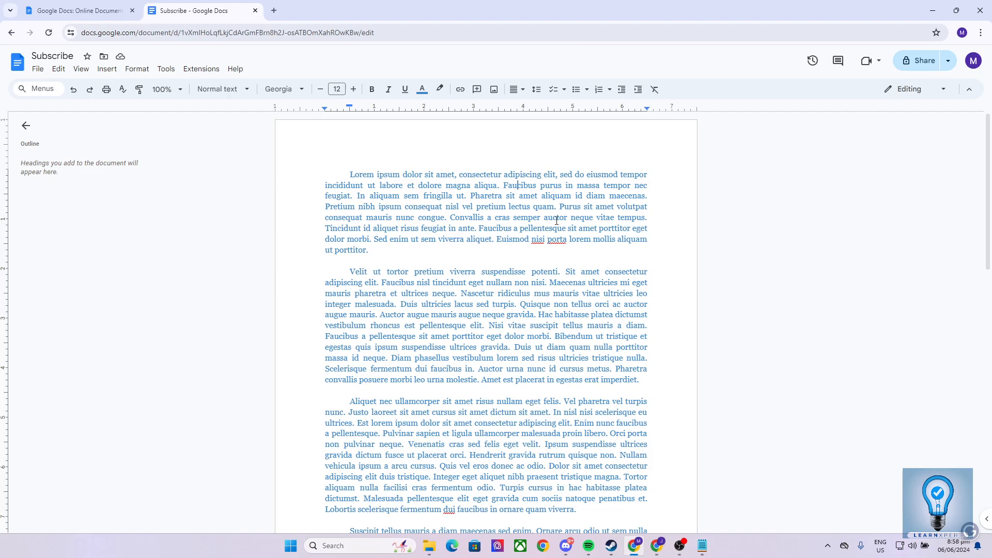